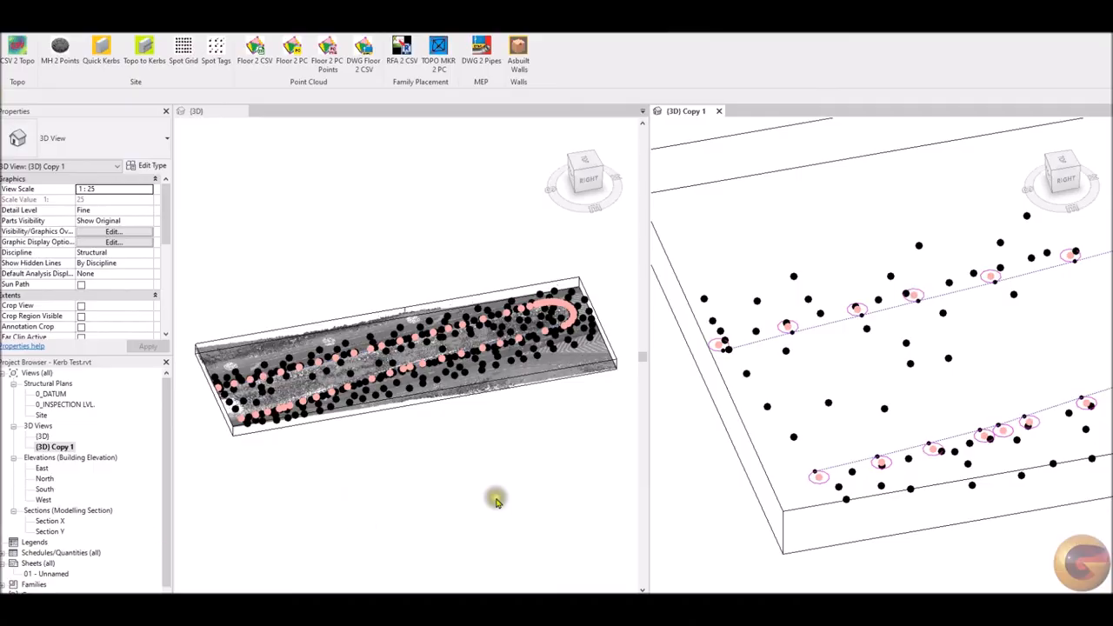
{"action": "mouse_move", "coordinate": [438, 49]}
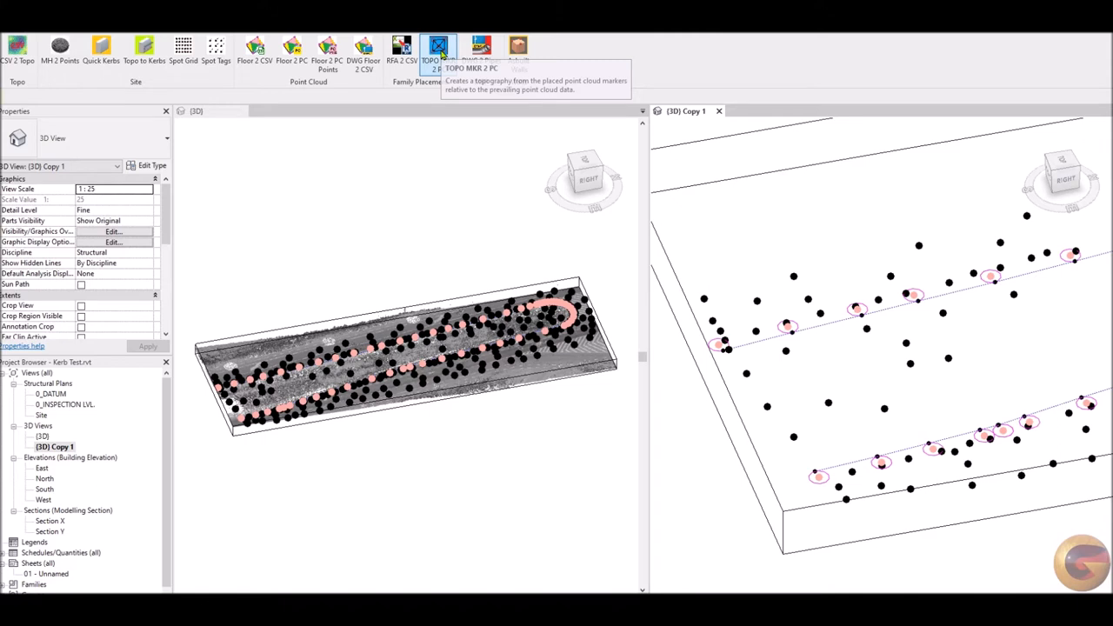
Step: Generate a toposurface from the placed point cloud markers with the TOPO MKR 2 PC tool
{"action": "left_click", "coordinate": [438, 48]}
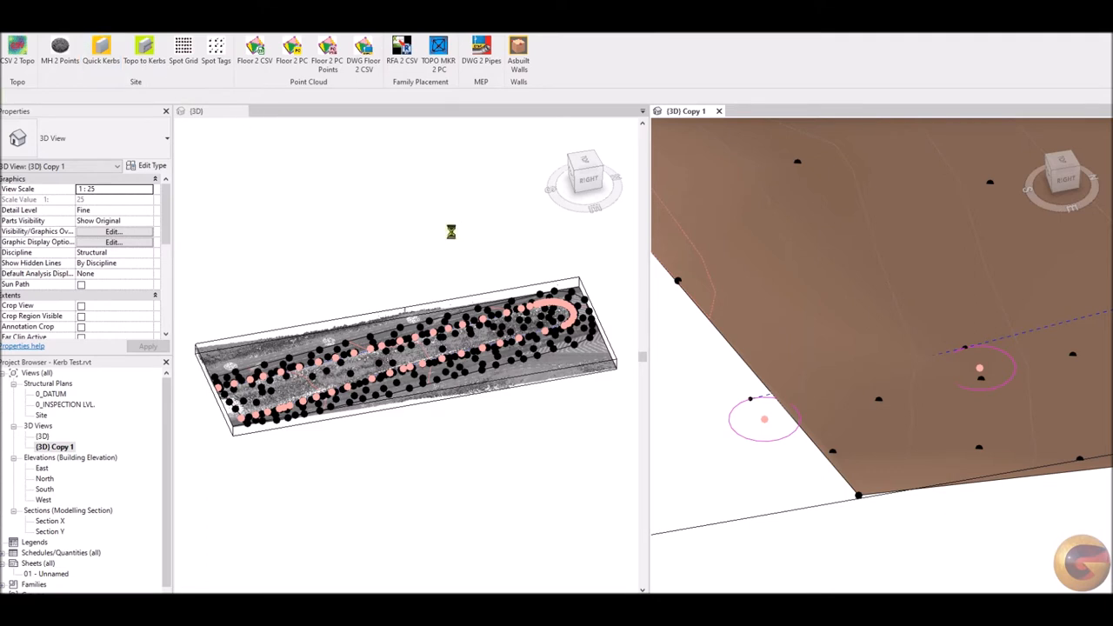
Step: Run Quick Kerbs along the placeholders with a kerb type chosen from the Select Kerb Type list
{"action": "left_click", "coordinate": [101, 46]}
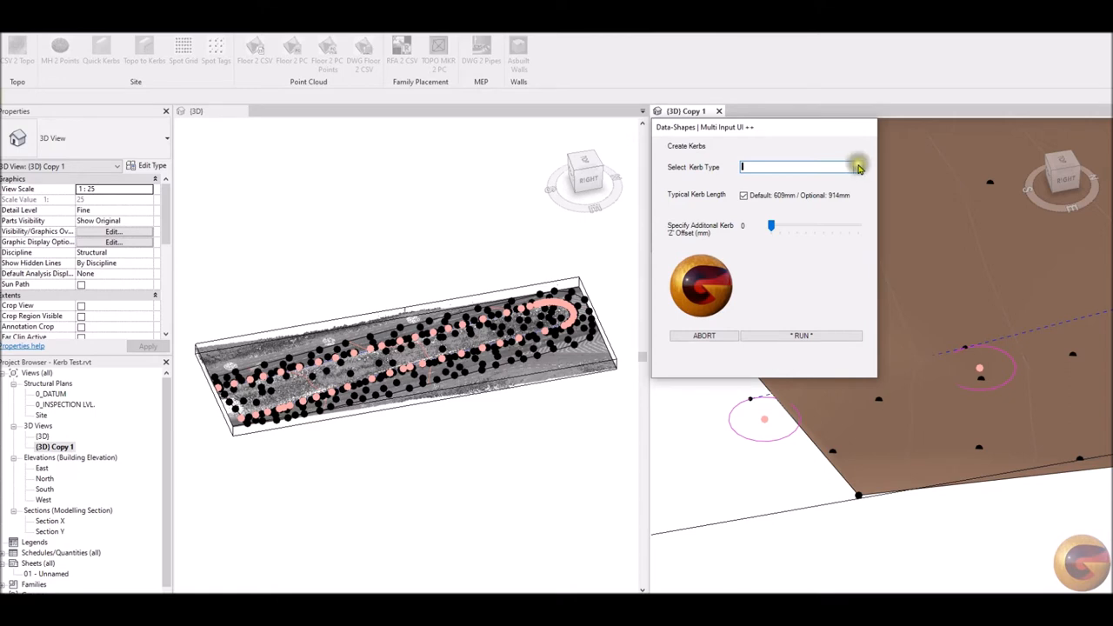
{"action": "left_click", "coordinate": [857, 167]}
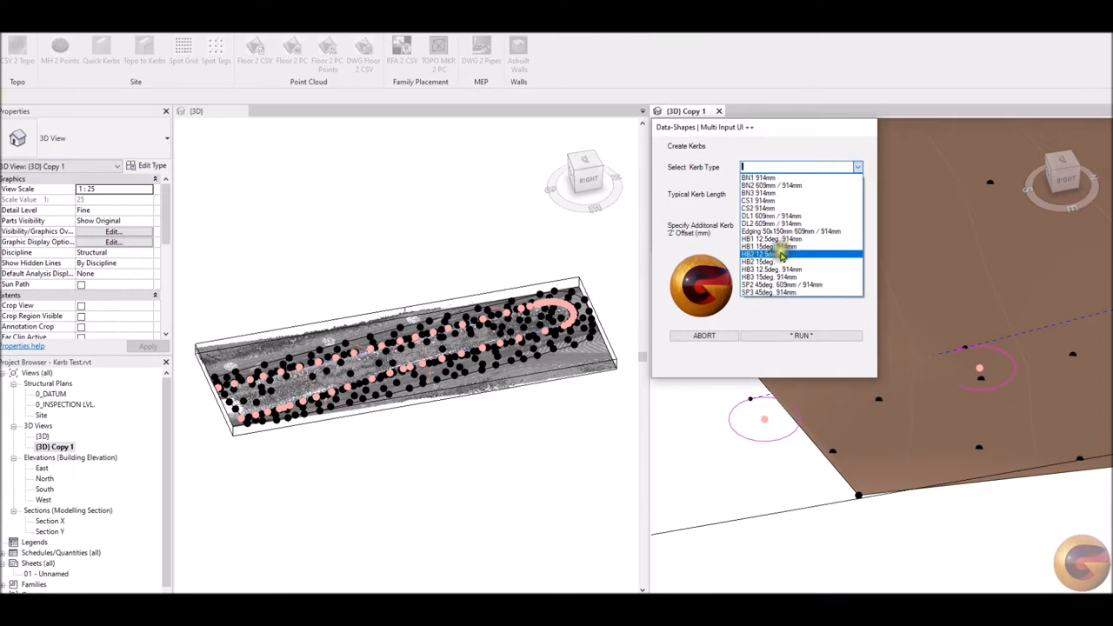
{"action": "left_click", "coordinate": [780, 254]}
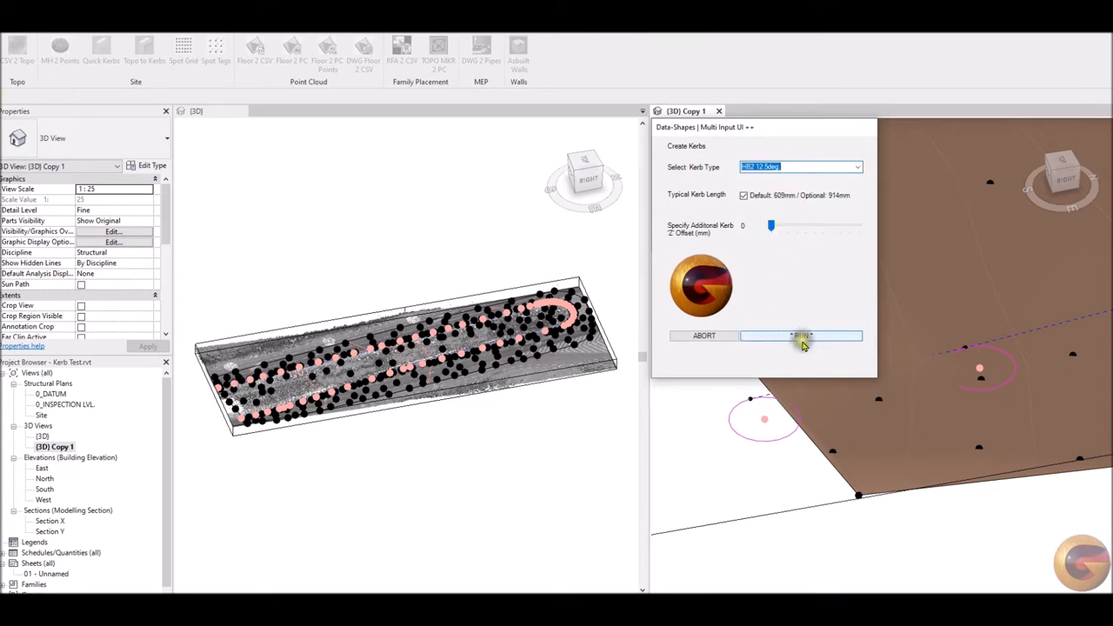
{"action": "left_click", "coordinate": [801, 335]}
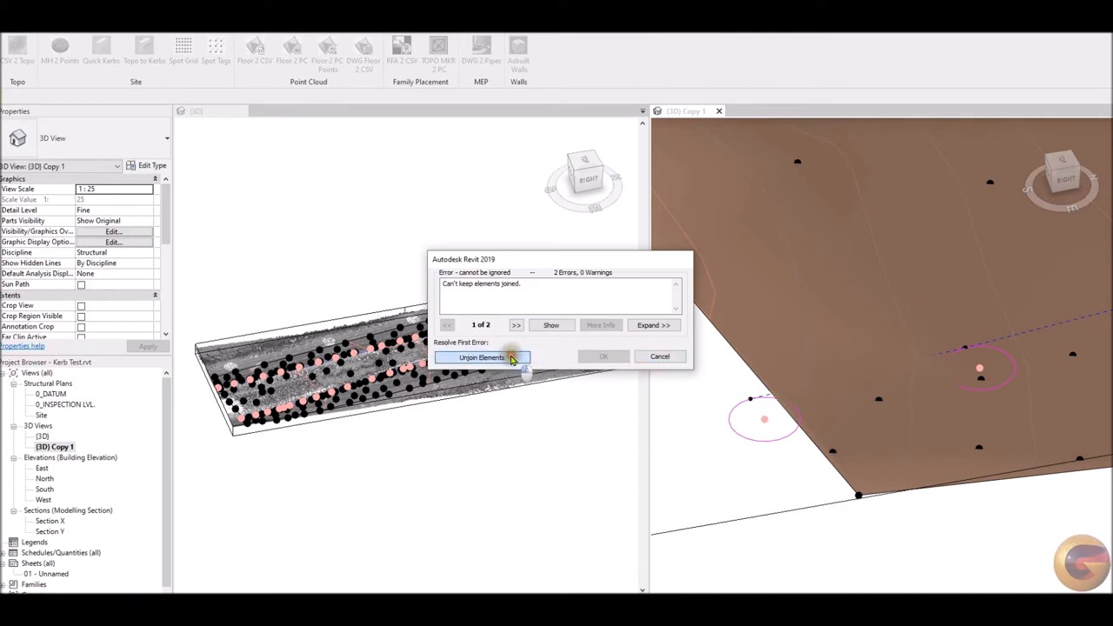
Step: Unjoin the conflicting elements to keep the kerb, then run Topo to Kerbs on it
{"action": "left_click", "coordinate": [480, 359]}
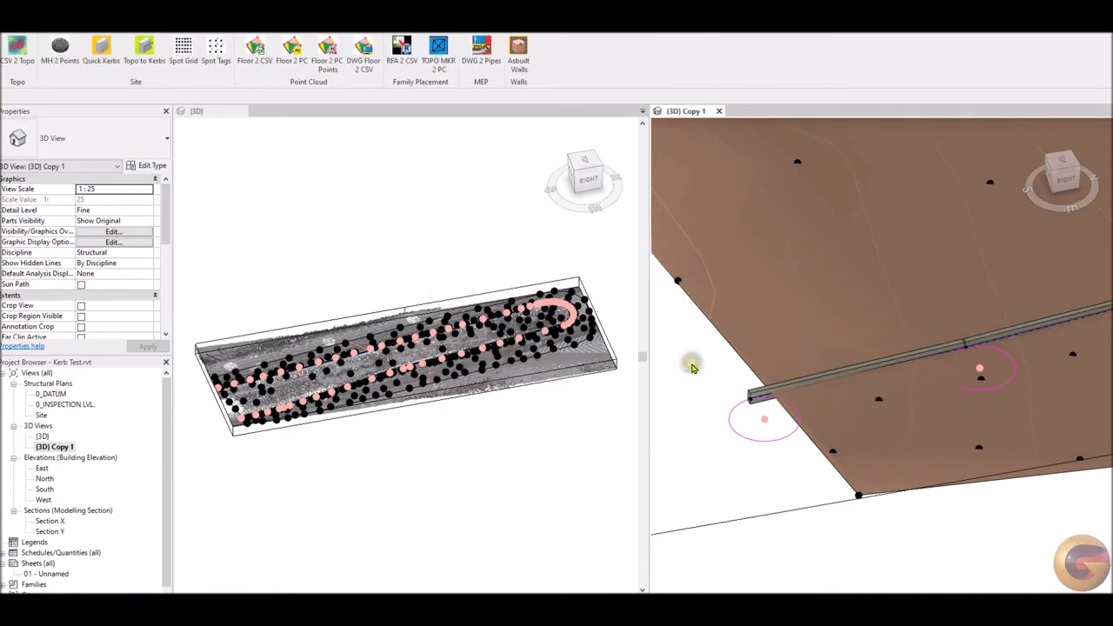
{"action": "left_click", "coordinate": [762, 397]}
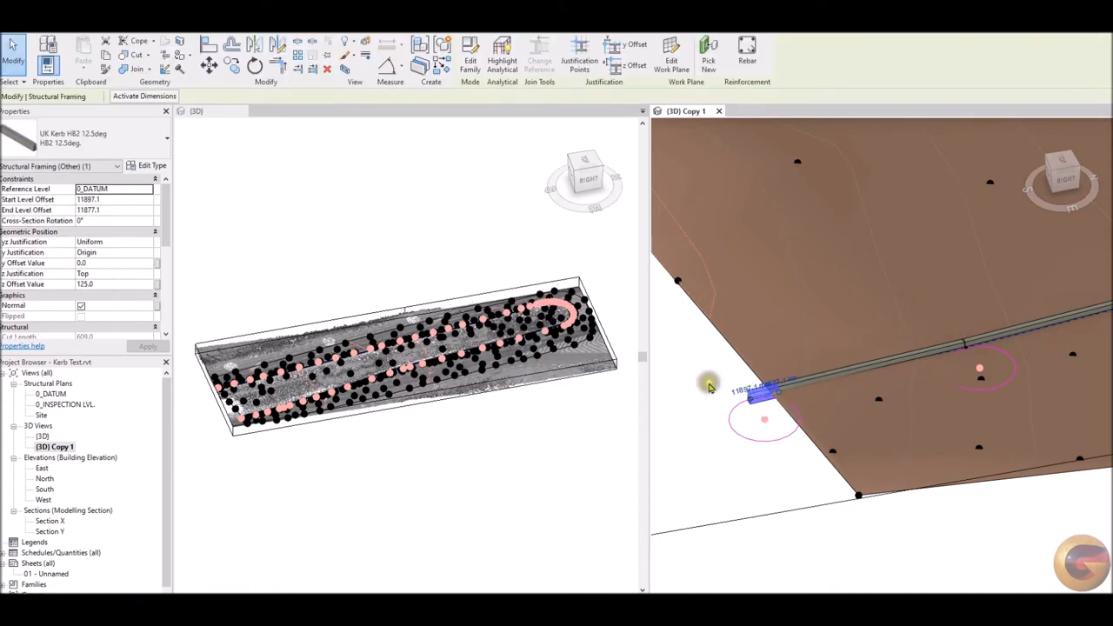
{"action": "scroll", "scroll_direction": "down", "scroll_amount": 3}
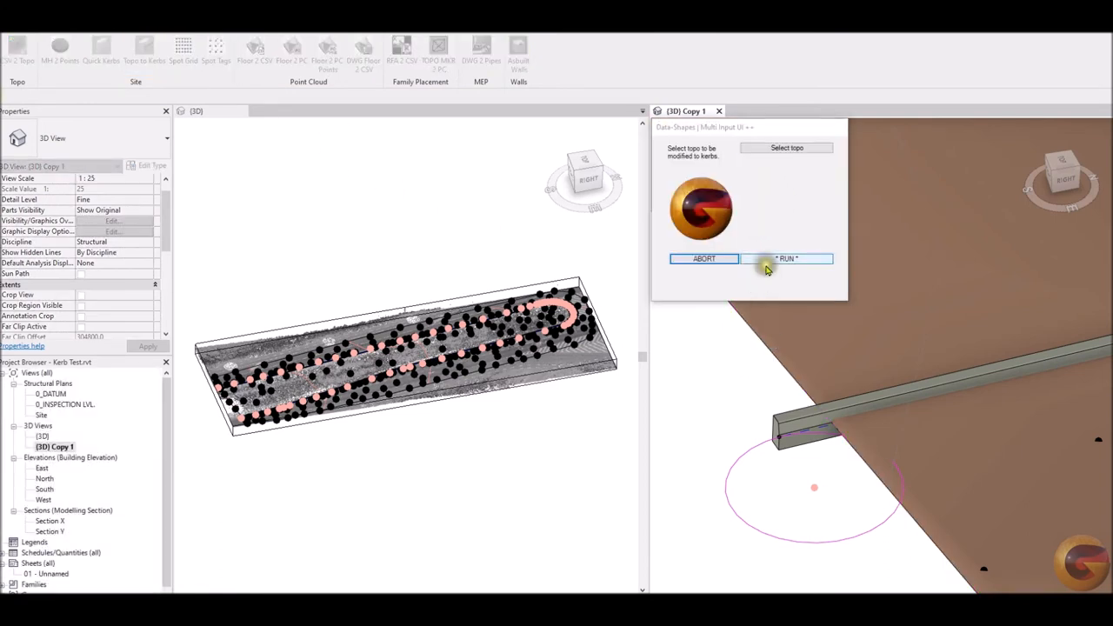
{"action": "left_click", "coordinate": [787, 258]}
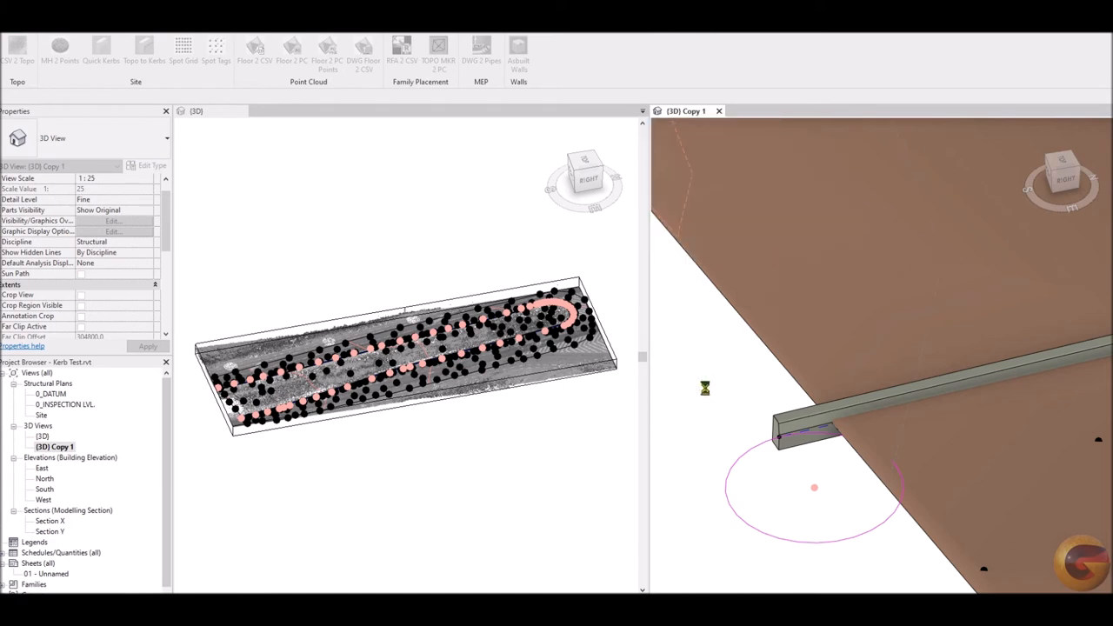